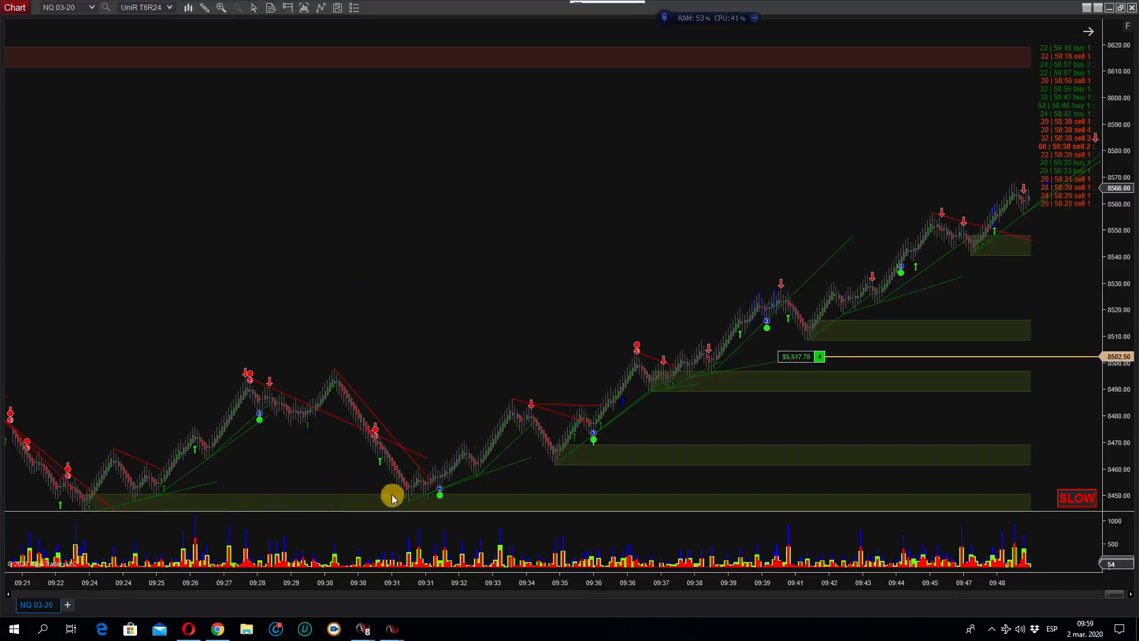
{"action": "mouse_move", "coordinate": [428, 487]}
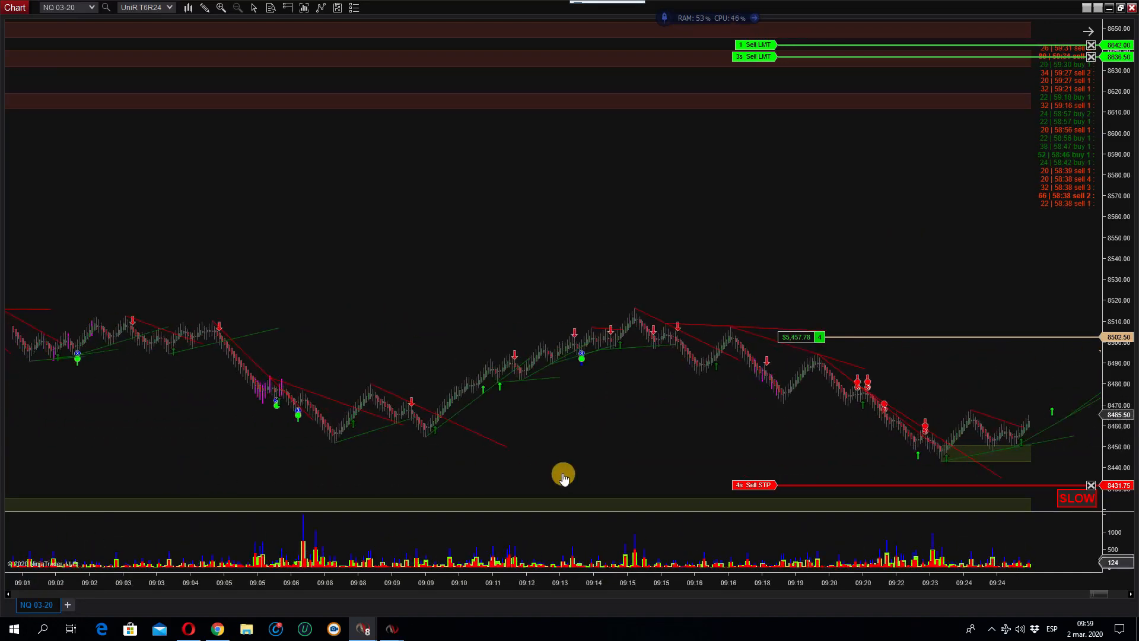
Scroll the NQ 03-20 chart forward to the latest bars around 09:44-09:59
{"action": "scroll", "scroll_direction": "right", "scroll_amount": 3}
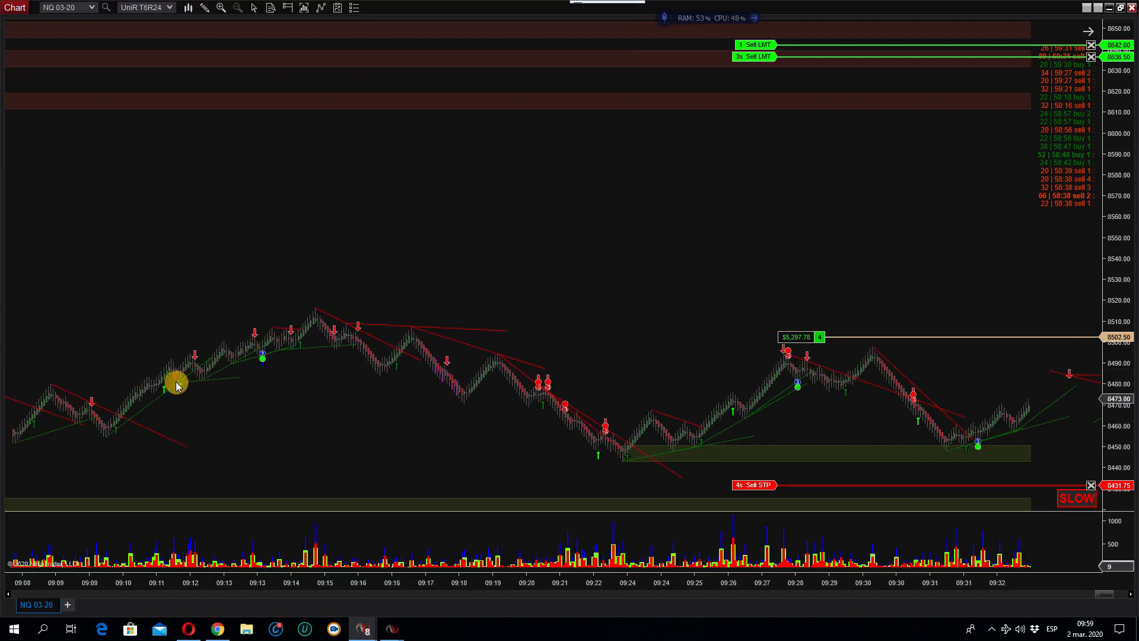
{"action": "scroll", "scroll_direction": "right", "scroll_amount": 3}
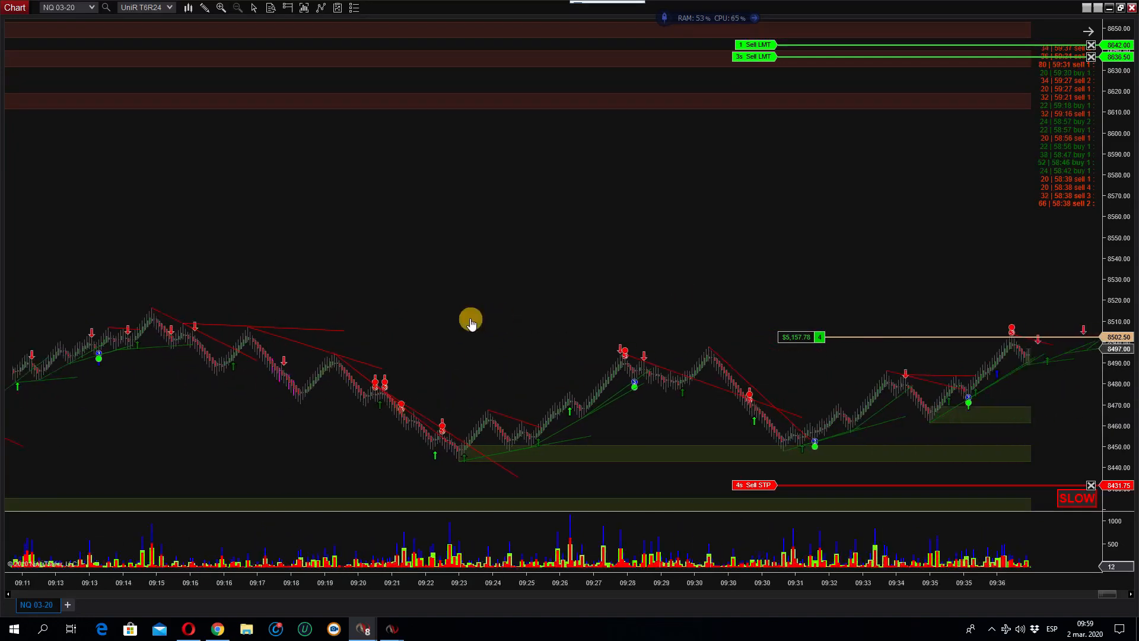
{"action": "scroll", "scroll_direction": "right", "scroll_amount": 3}
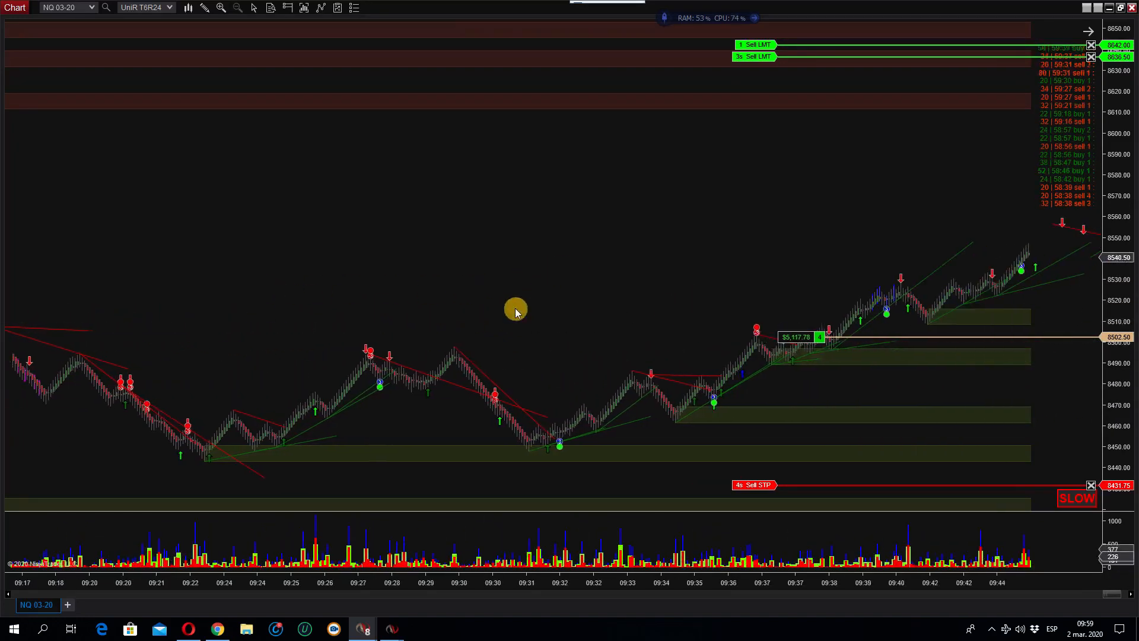
{"action": "mouse_move", "coordinate": [549, 458]}
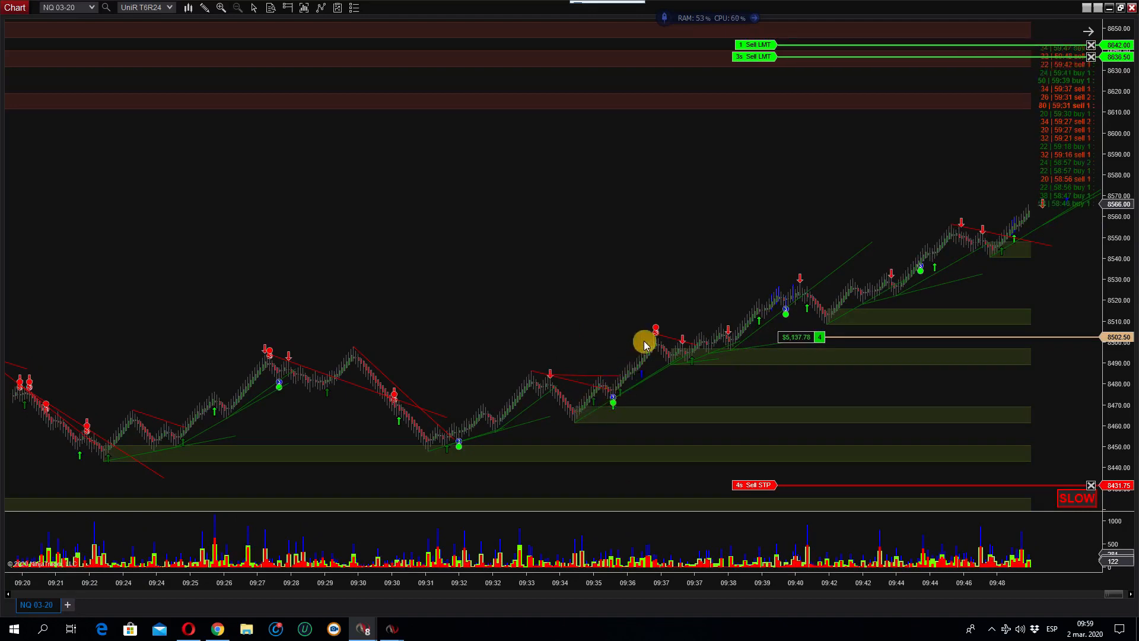
{"action": "mouse_move", "coordinate": [692, 351]}
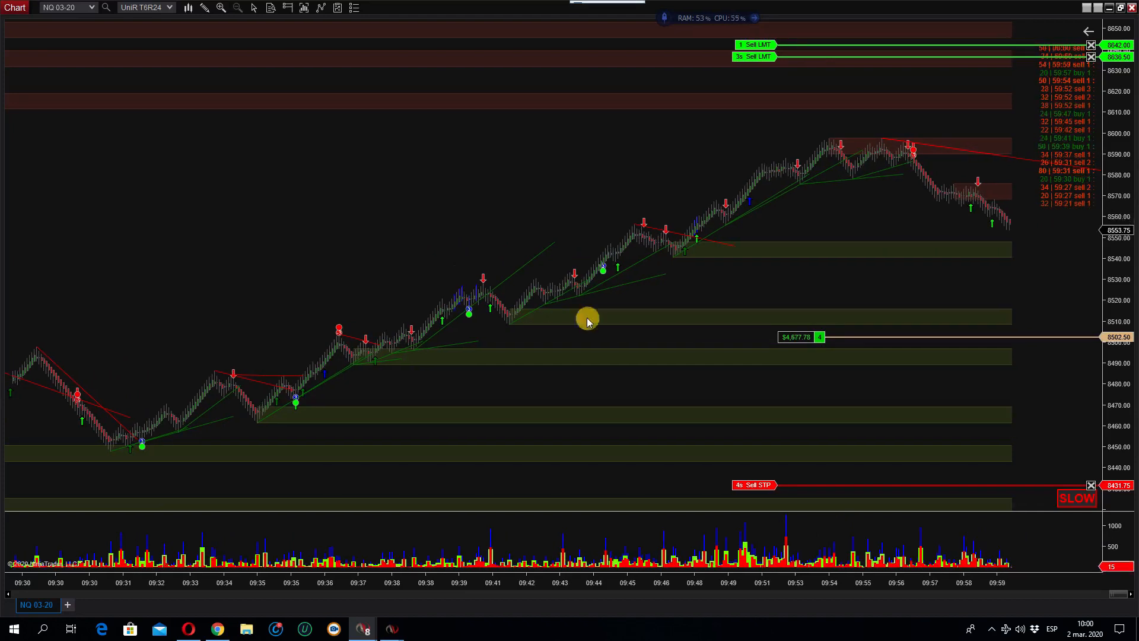
{"action": "mouse_move", "coordinate": [917, 179]}
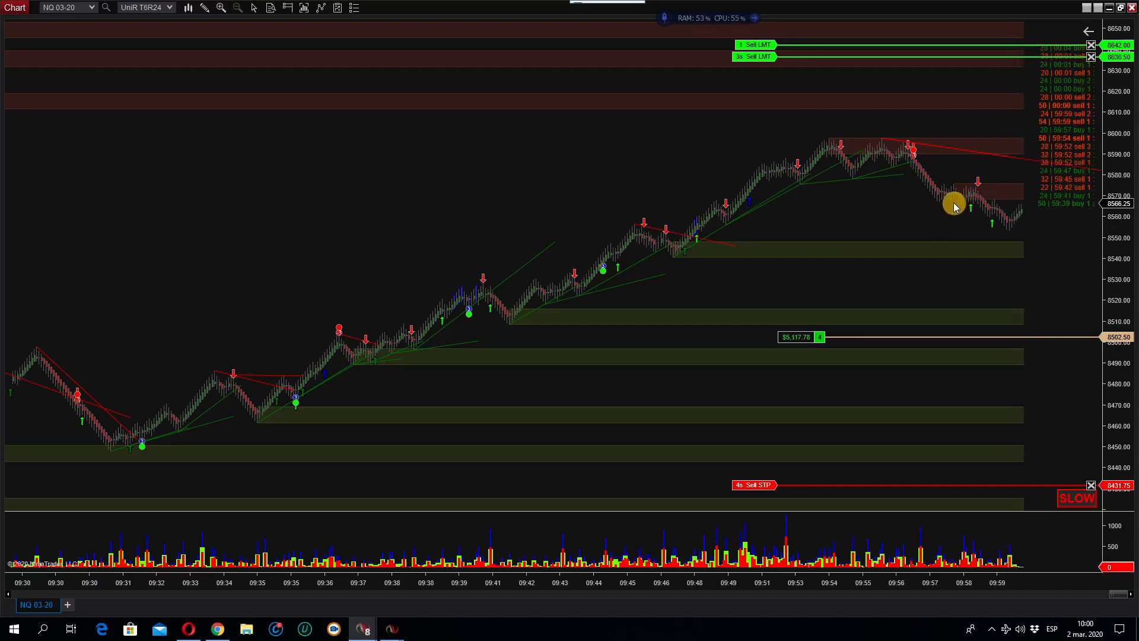
{"action": "mouse_move", "coordinate": [1088, 31]}
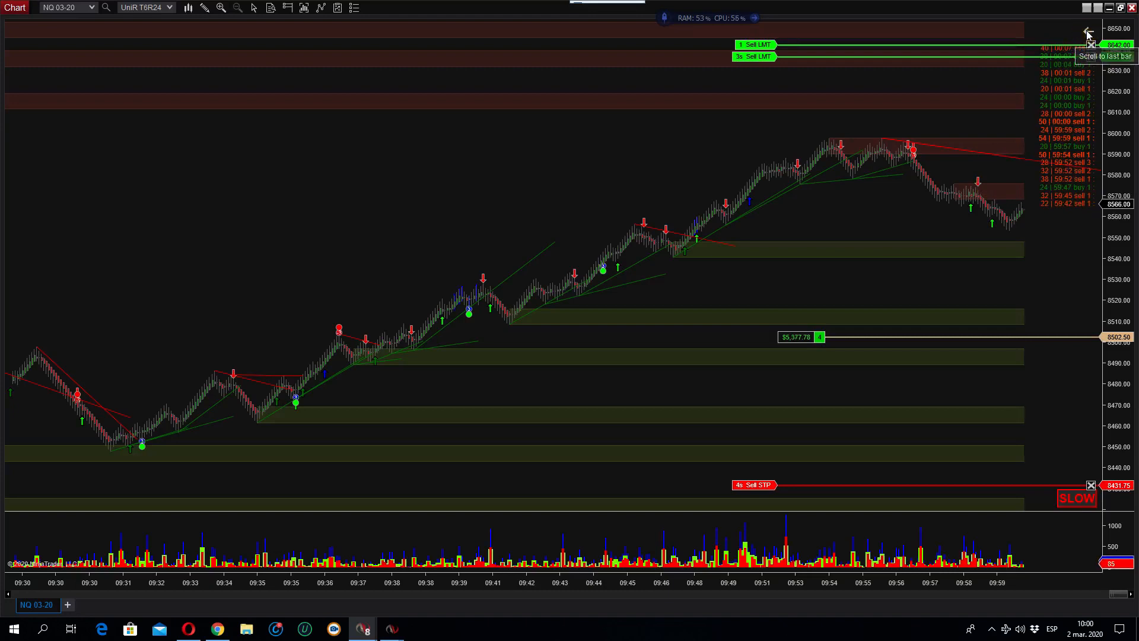
Jump the chart to the most recent bar at 09:59
{"action": "left_click", "coordinate": [1083, 33]}
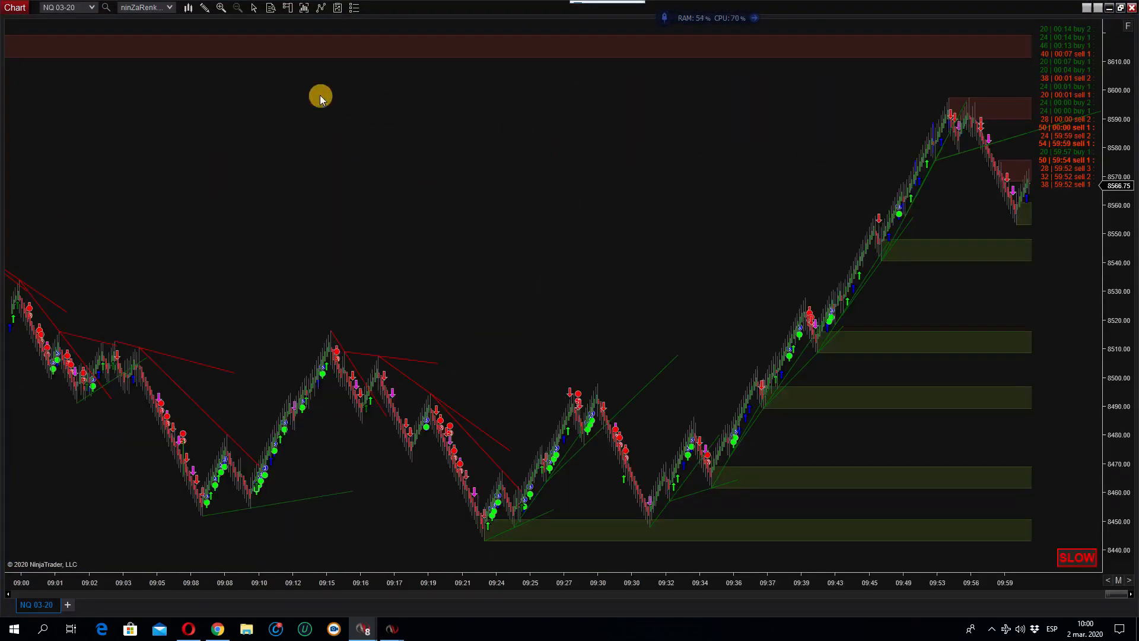
{"action": "right_click", "coordinate": [319, 85]}
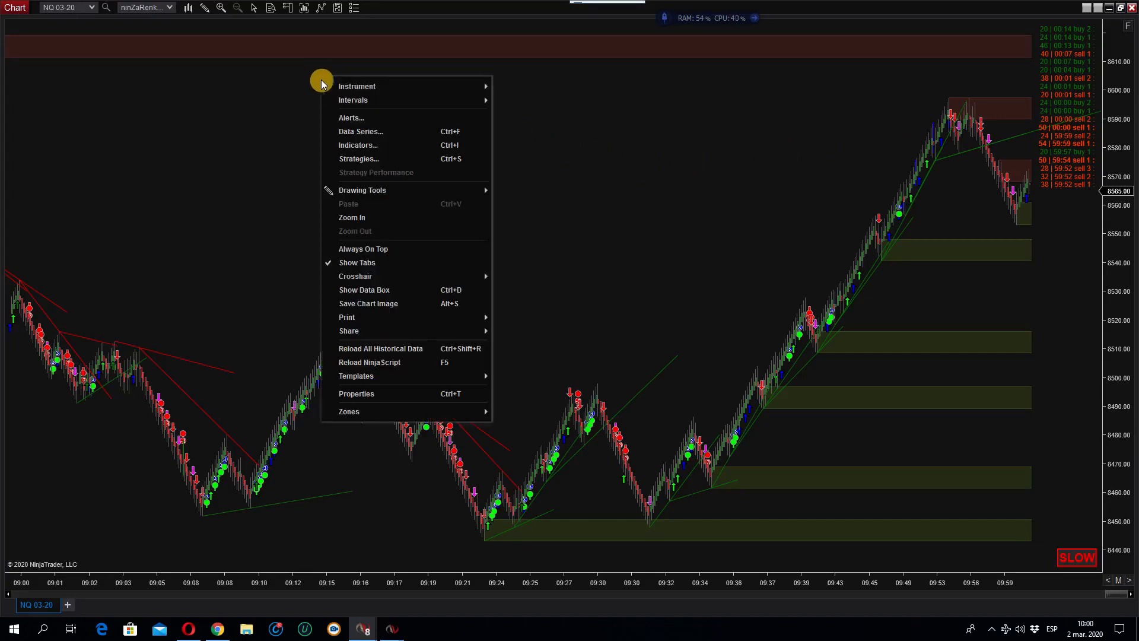
{"action": "left_click", "coordinate": [361, 132]}
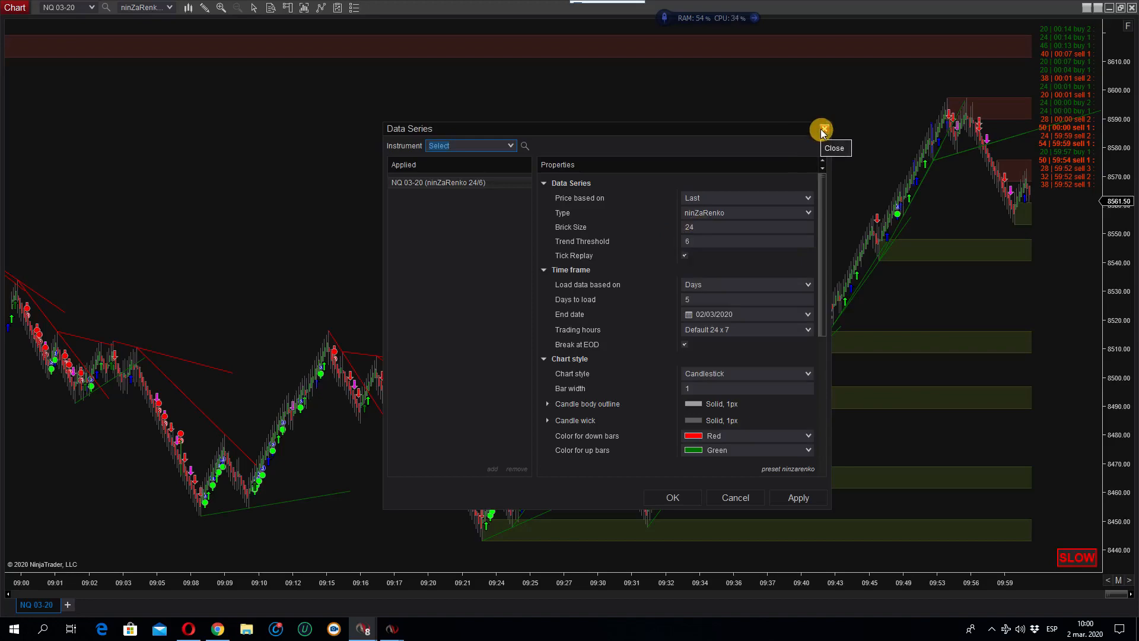
{"action": "left_click", "coordinate": [821, 130]}
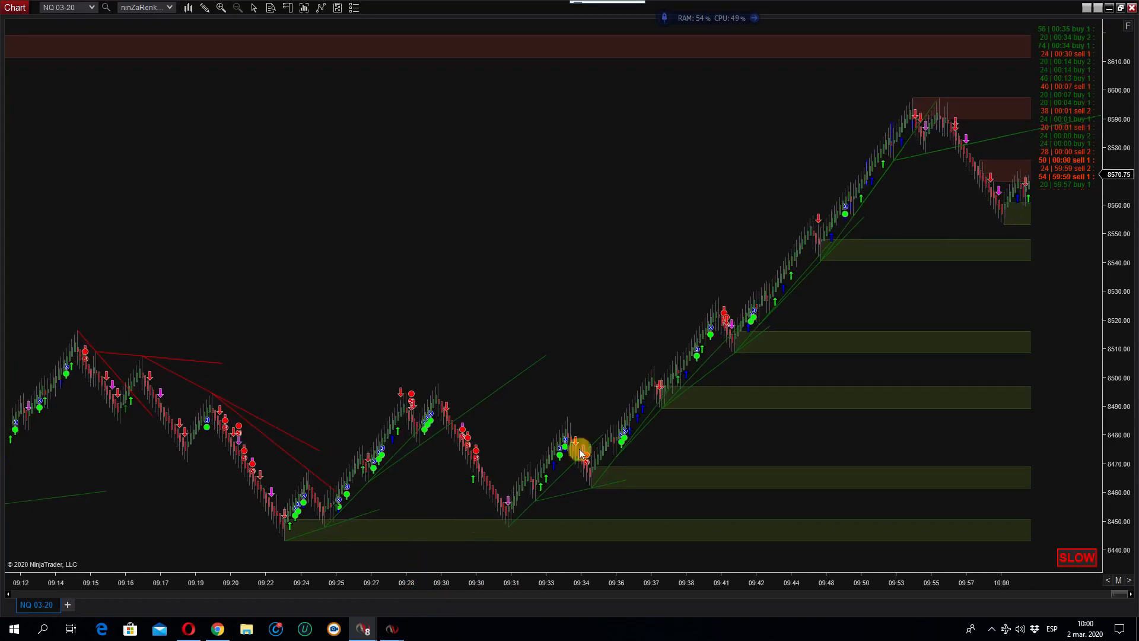
{"action": "mouse_move", "coordinate": [403, 479]}
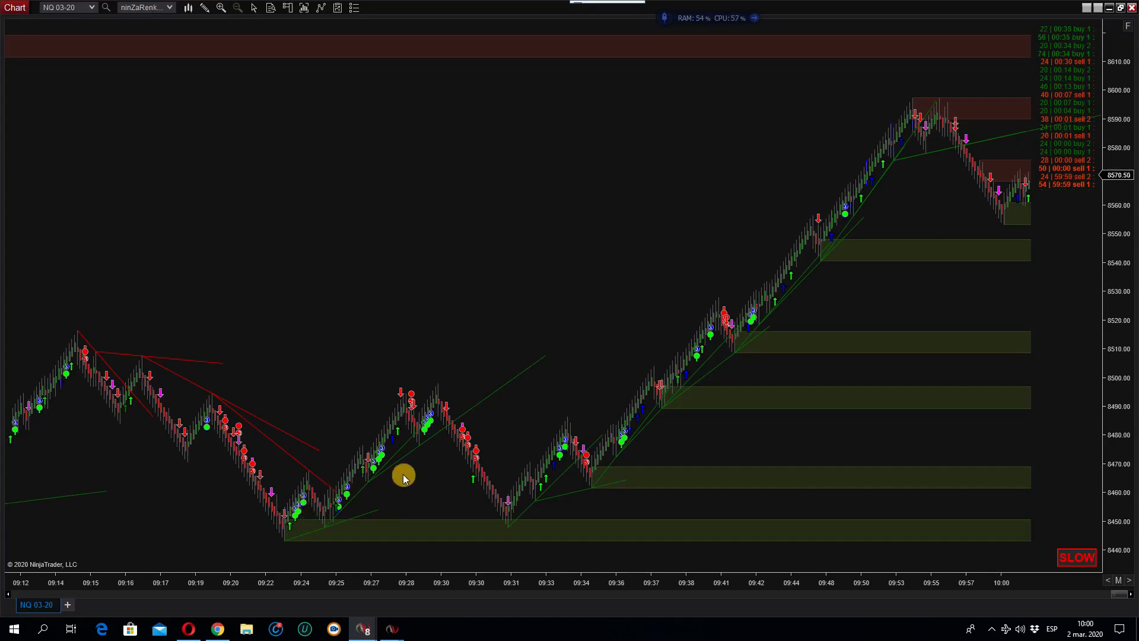
{"action": "mouse_move", "coordinate": [303, 514]}
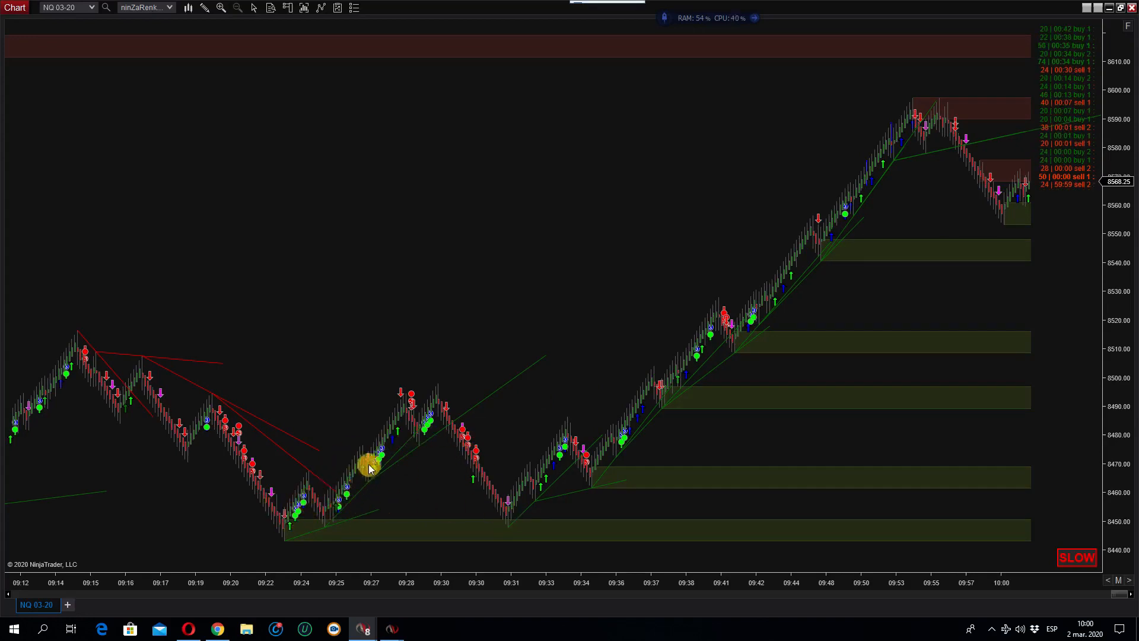
{"action": "mouse_move", "coordinate": [451, 421]}
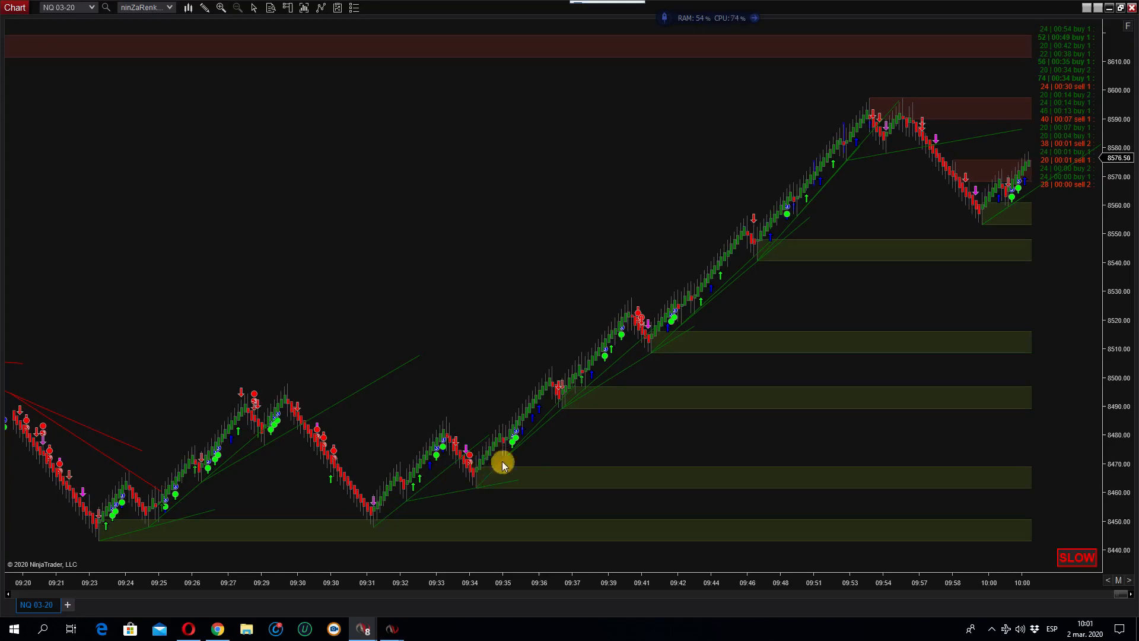
{"action": "mouse_move", "coordinate": [593, 411]}
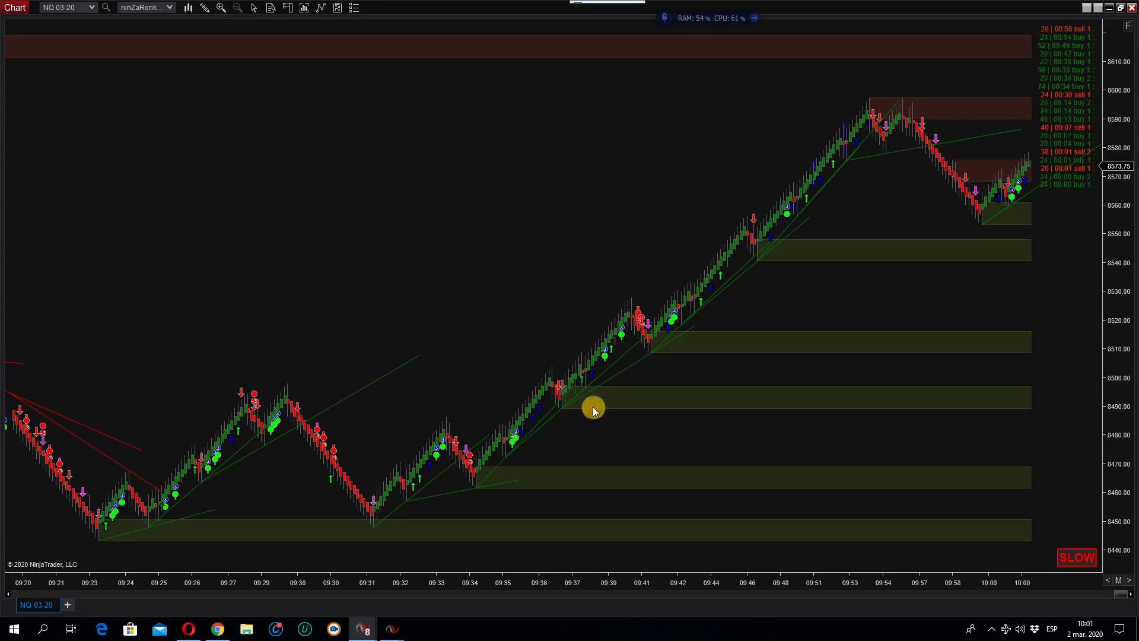
{"action": "mouse_move", "coordinate": [1006, 193]}
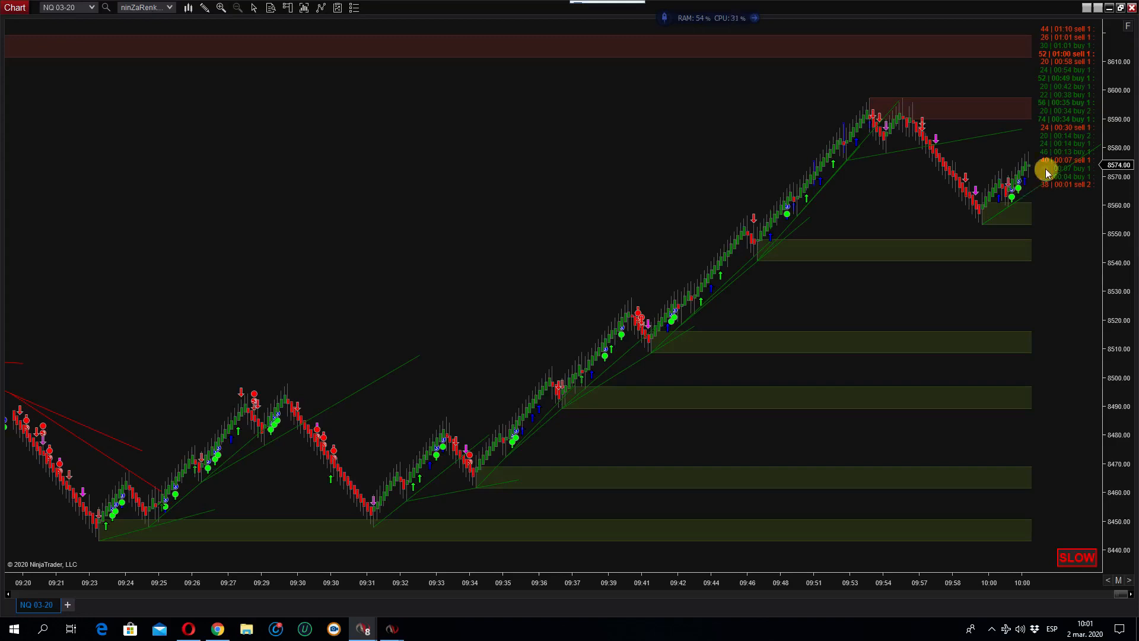
{"action": "mouse_move", "coordinate": [1043, 64]}
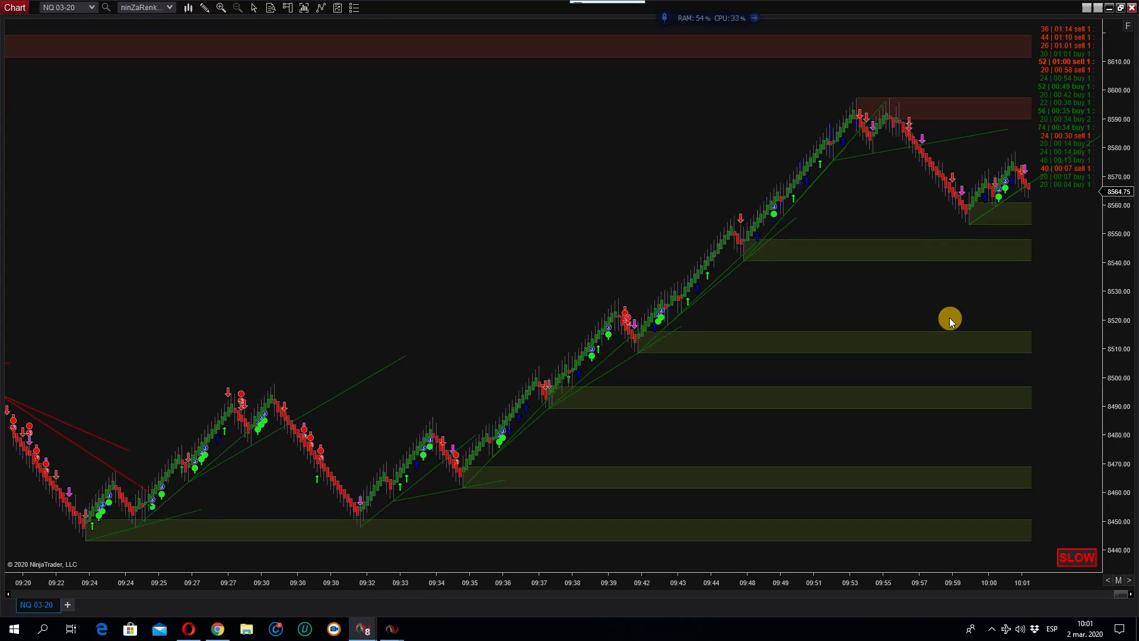
{"action": "mouse_move", "coordinate": [817, 527]}
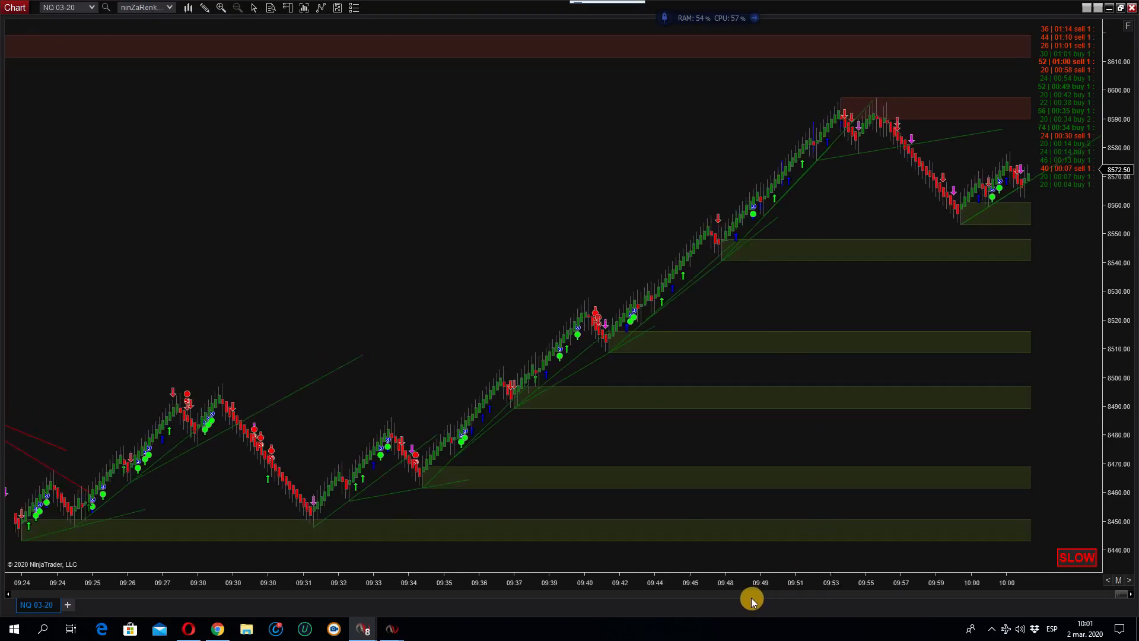
{"action": "mouse_move", "coordinate": [908, 292]}
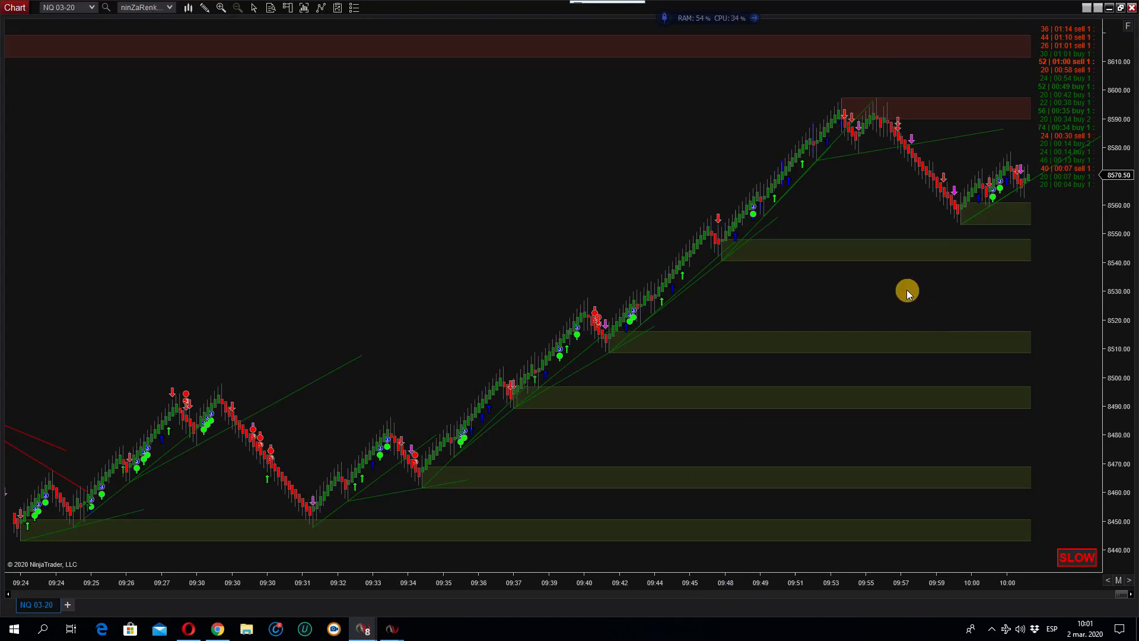
{"action": "mouse_move", "coordinate": [432, 404]}
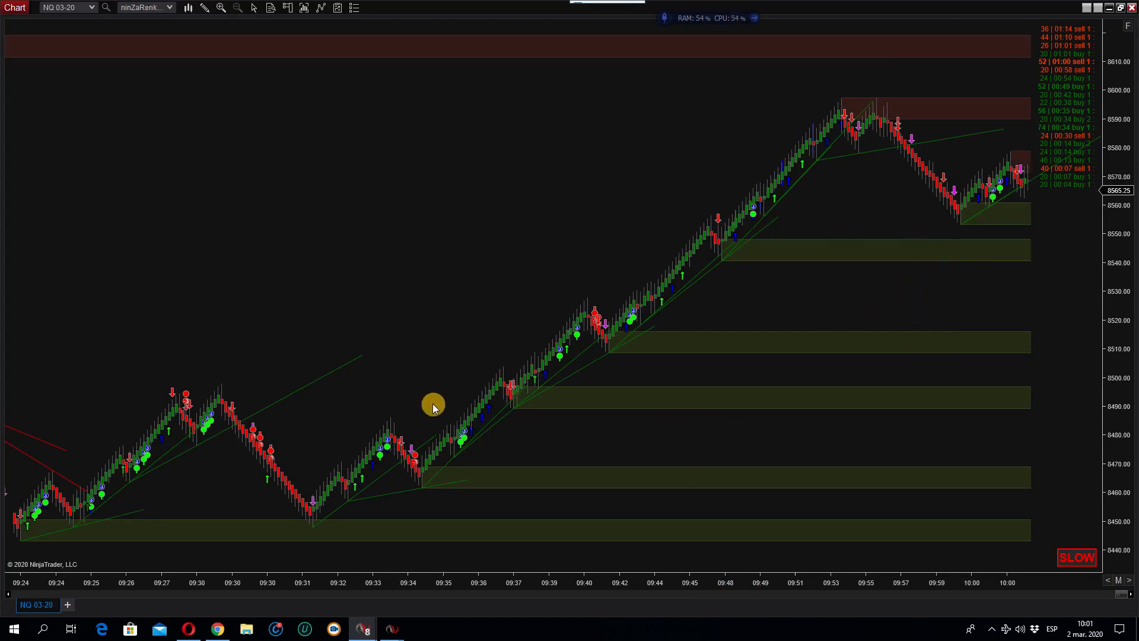
{"action": "mouse_move", "coordinate": [777, 190]}
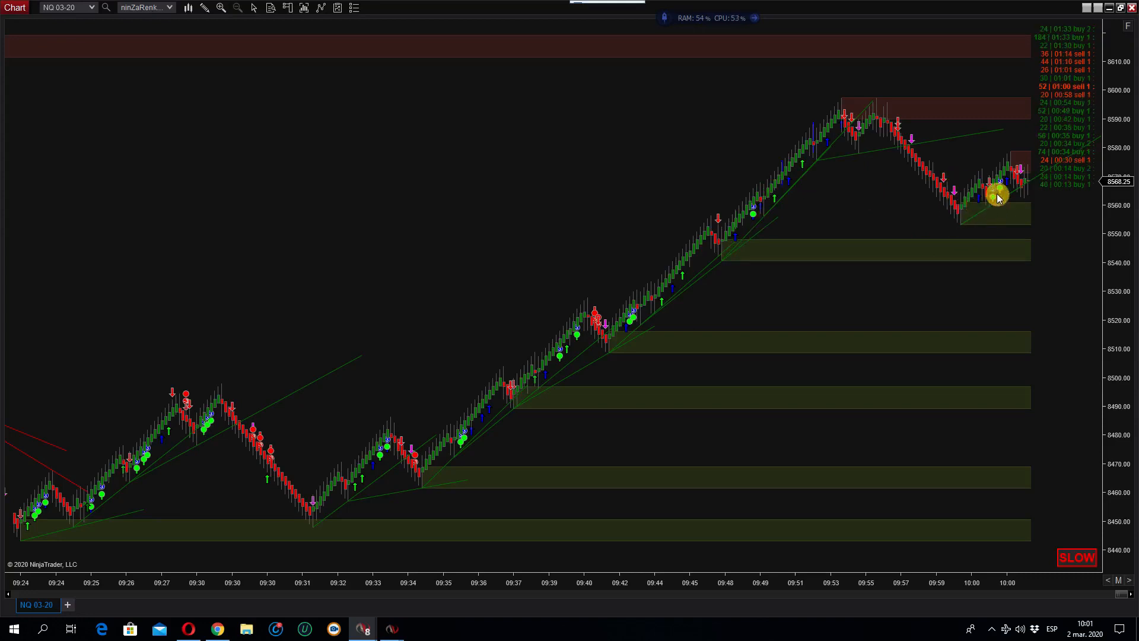
{"action": "mouse_move", "coordinate": [569, 195]}
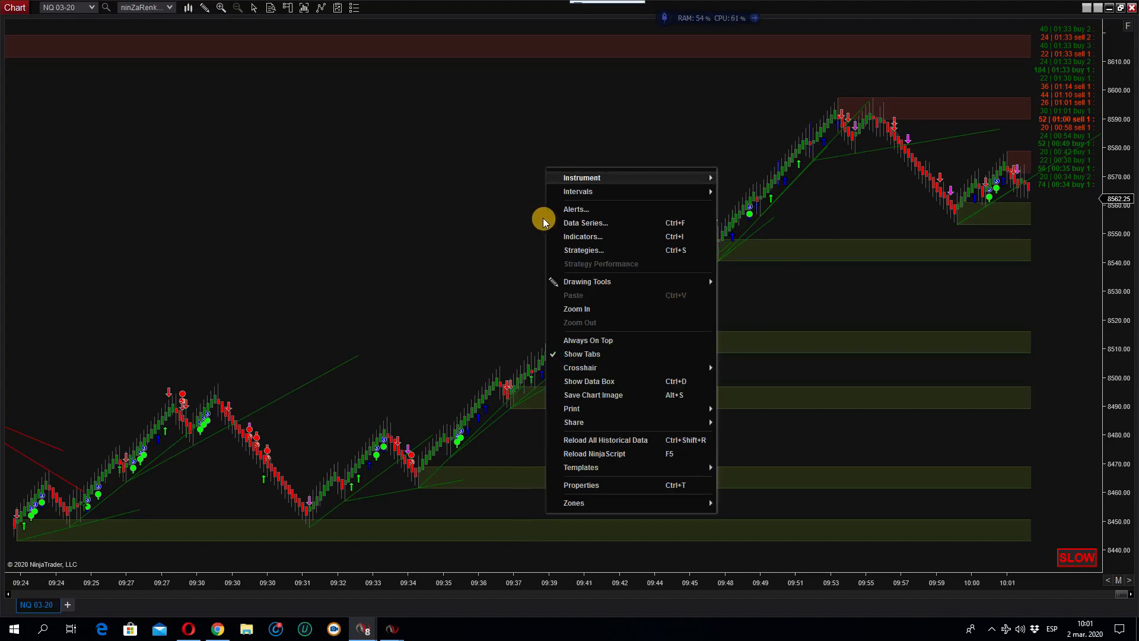
Open the chart's Indicators settings and review the BidAskMultimarketCorrelation parameters
{"action": "left_click", "coordinate": [529, 224]}
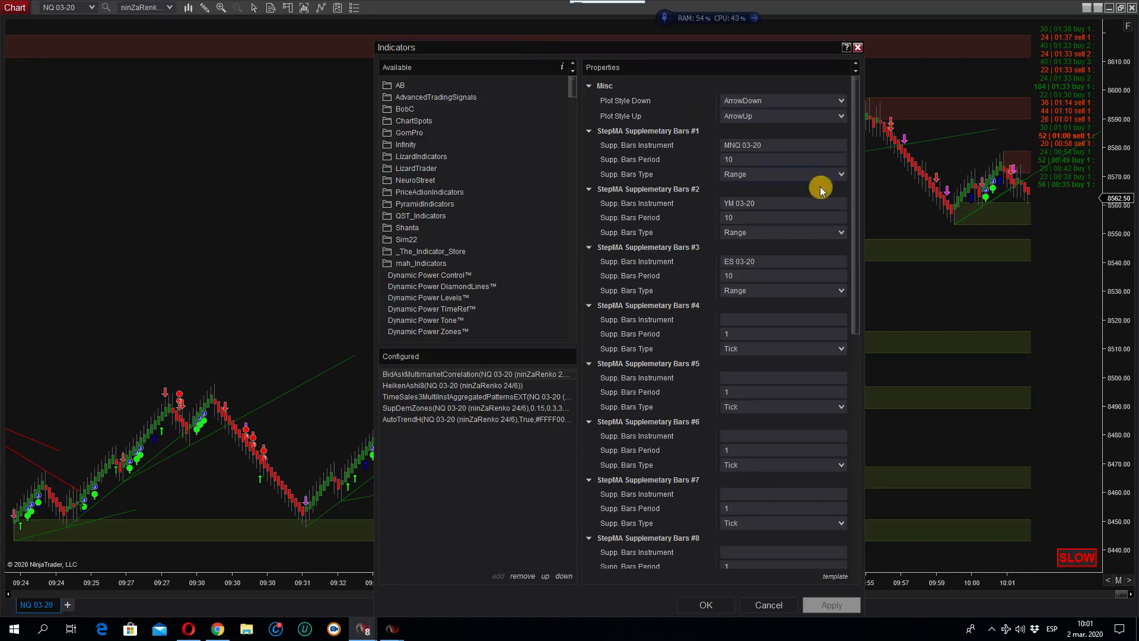
{"action": "scroll", "scroll_direction": "down", "scroll_amount": 3}
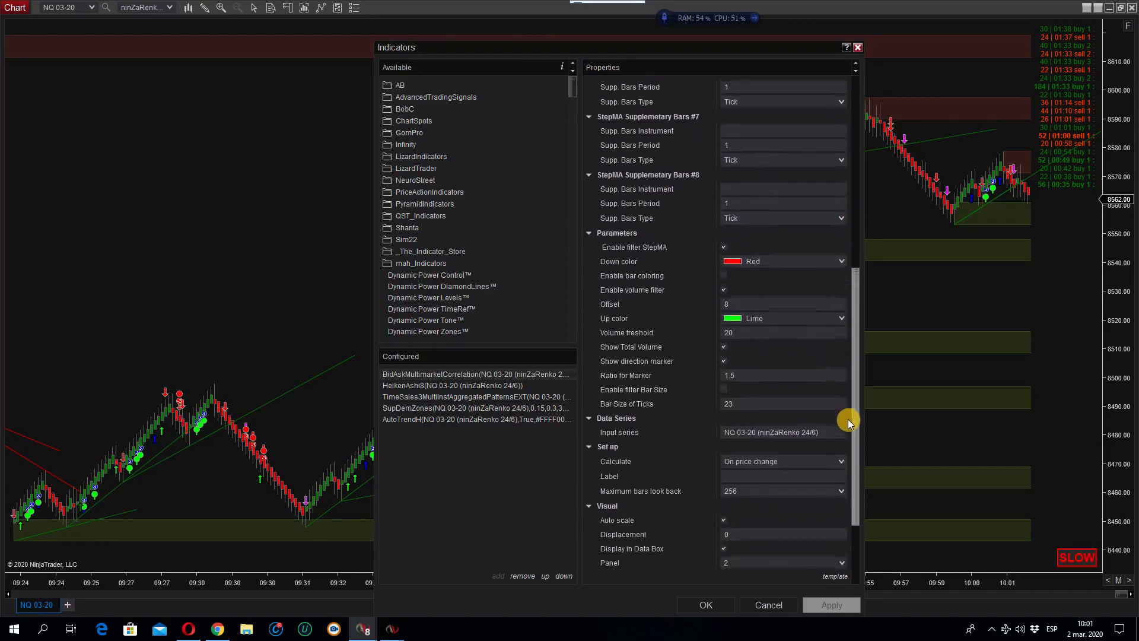